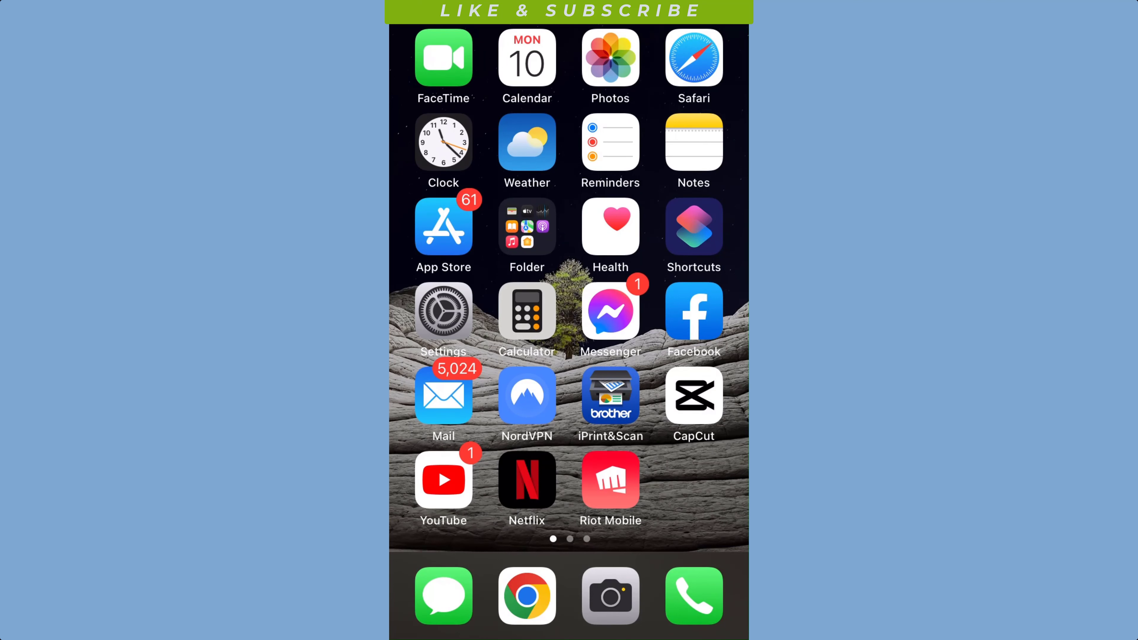
Check the current mailboxes in Mail, then go to the Mail page in Settings
click(444, 395)
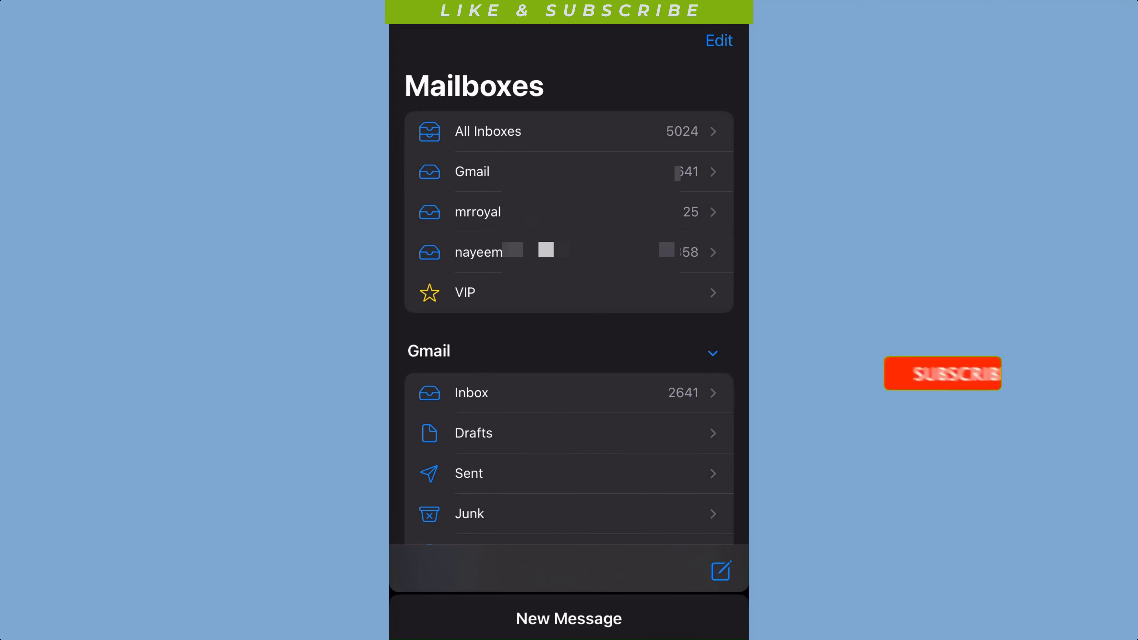
click(941, 373)
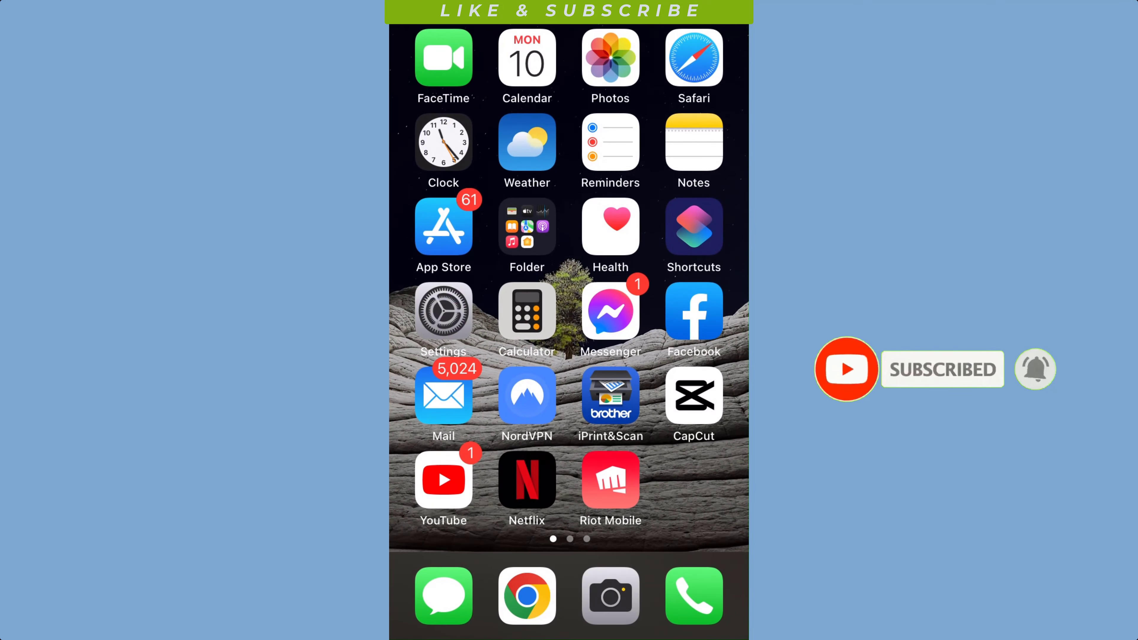
click(443, 315)
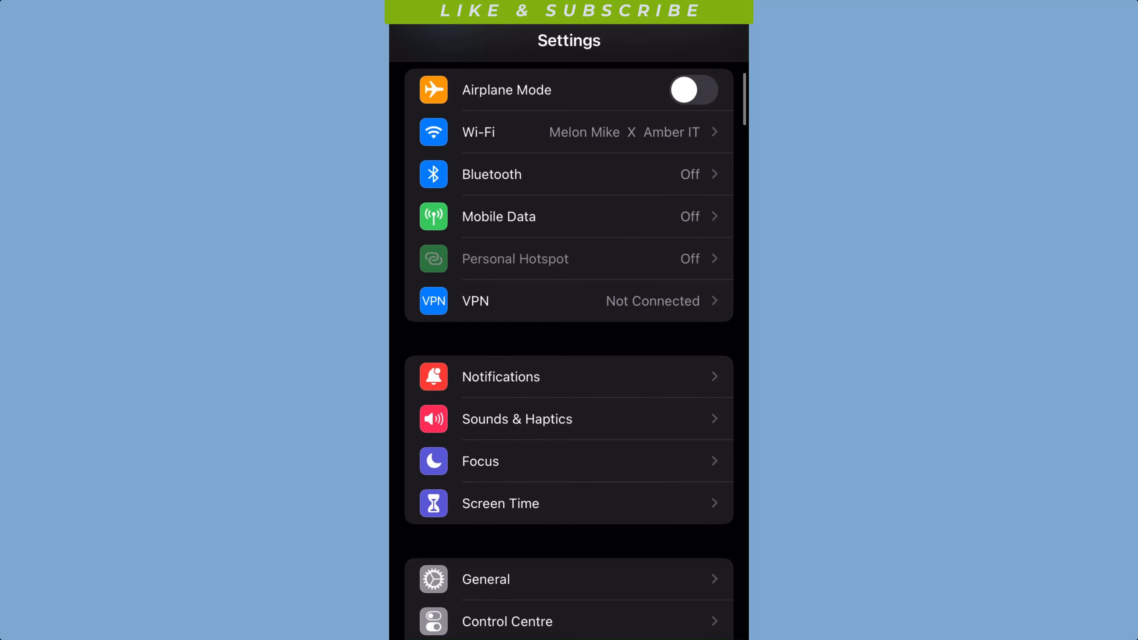
scroll(down, 3)
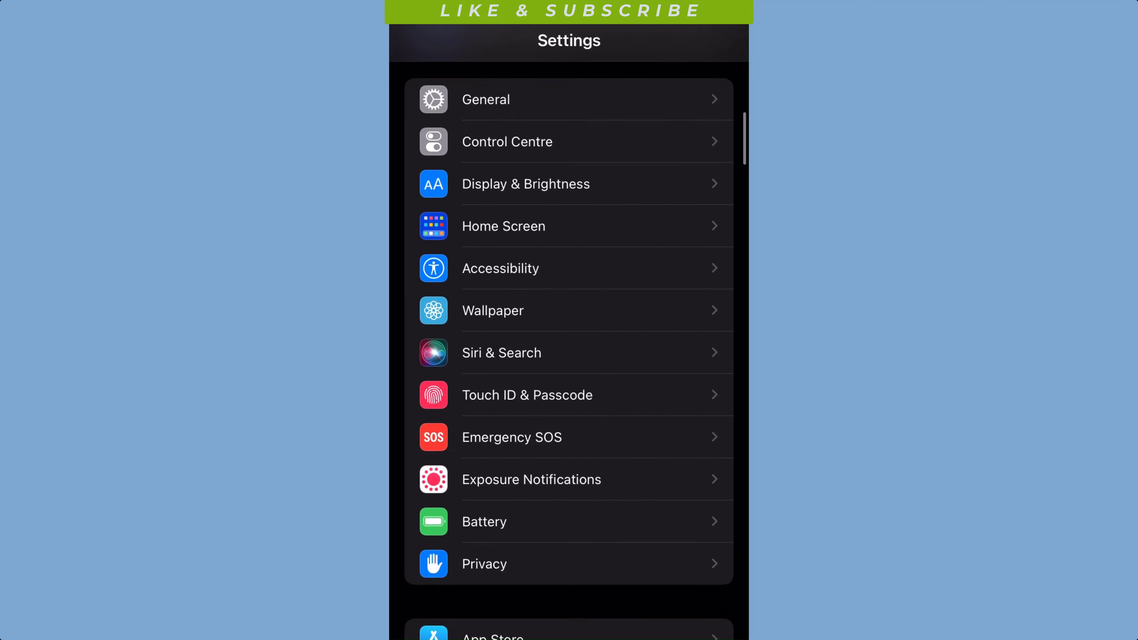
scroll(down, 3)
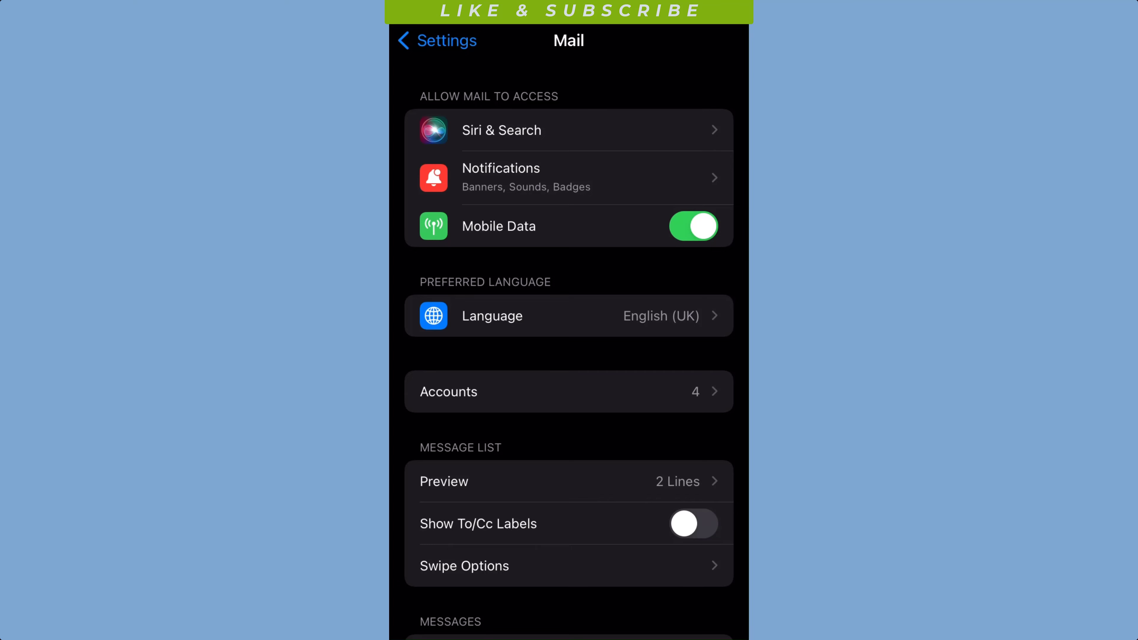
From Accounts, bring up the fourth (last) Gmail account's settings page
click(569, 391)
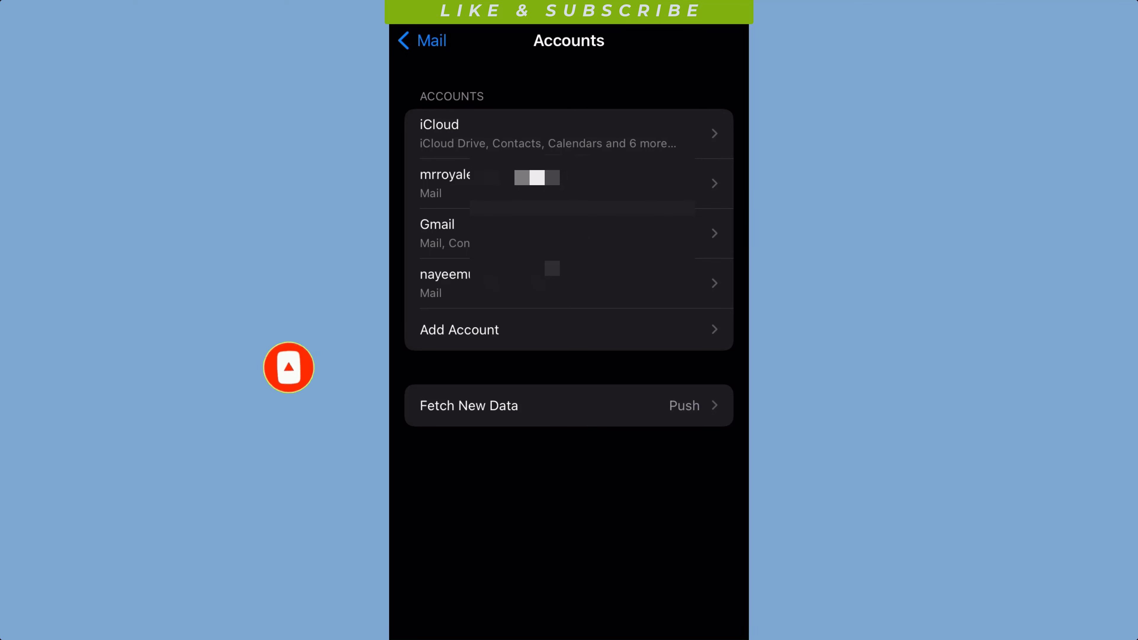
click(559, 283)
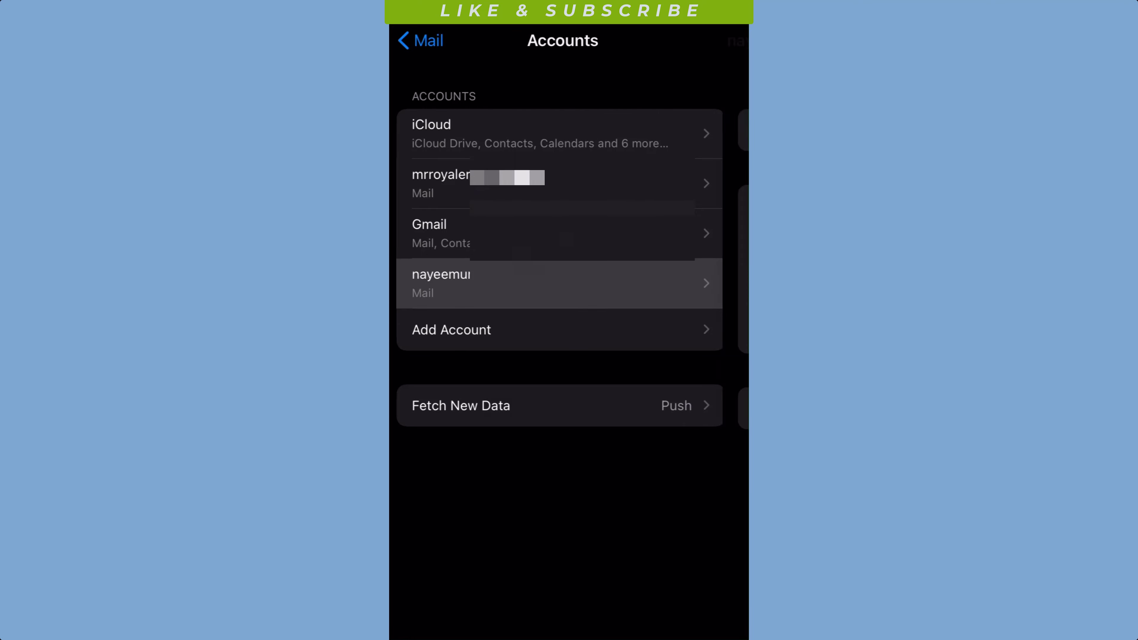
click(559, 284)
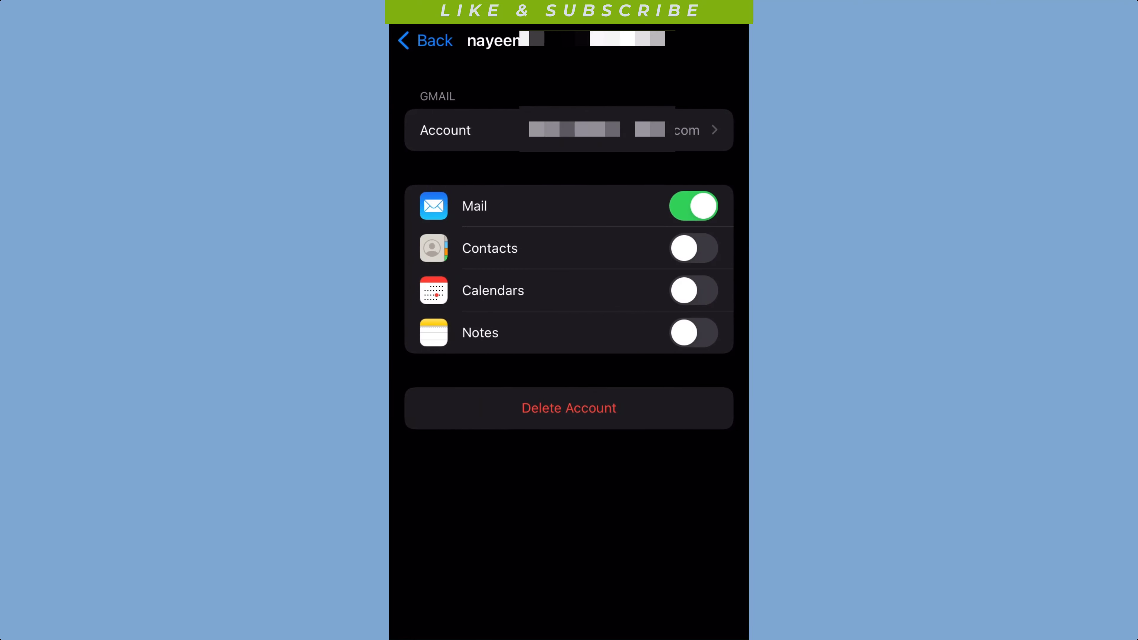
Delete the Gmail account from the iPhone and confirm removing its data
click(568, 407)
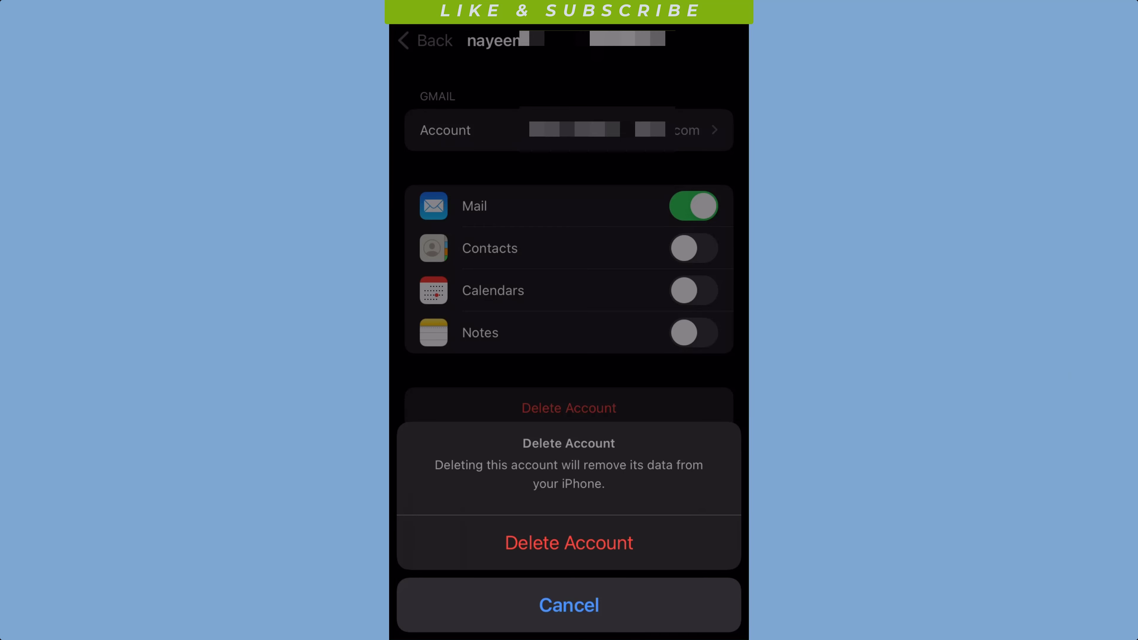
click(568, 543)
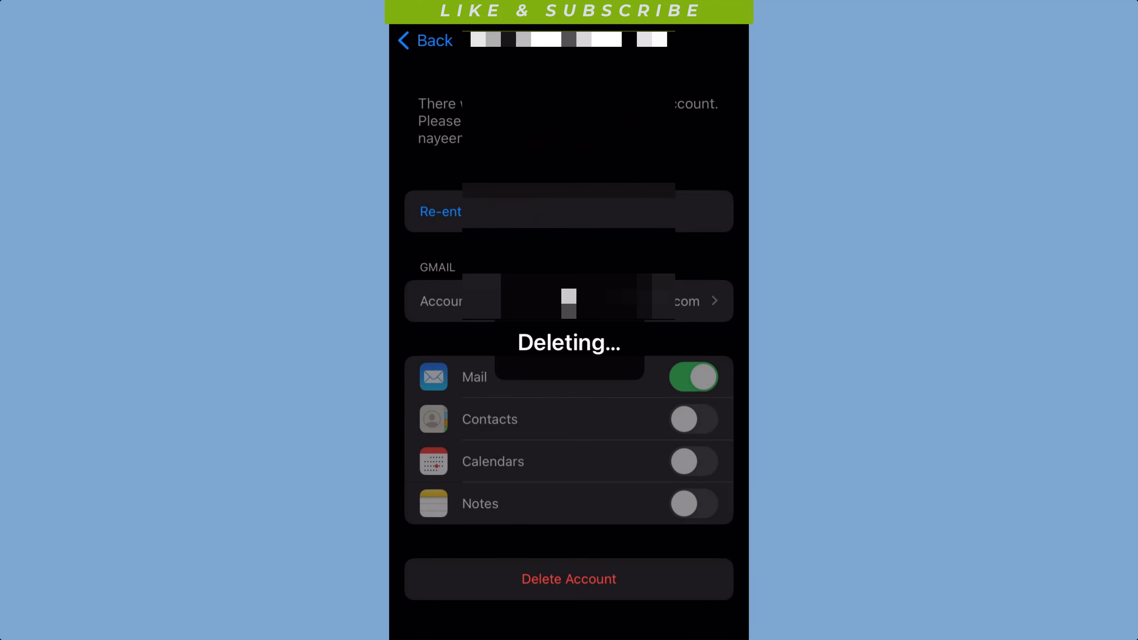
Return to the Home Screen and check Mail now lists only the remaining accounts' mailboxes
click(568, 579)
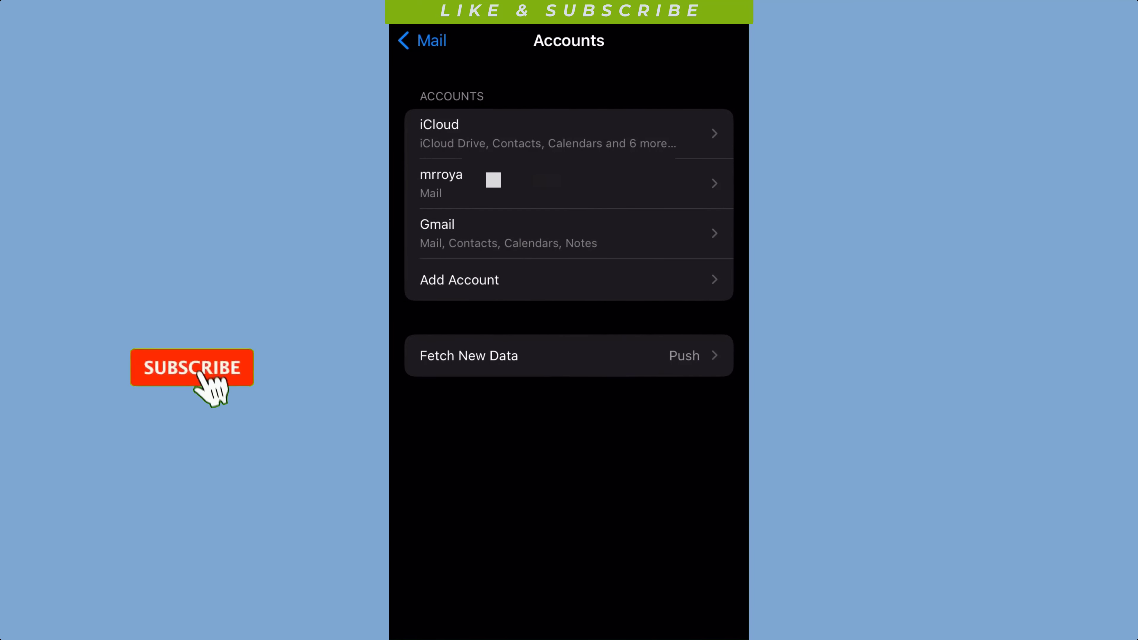
click(192, 367)
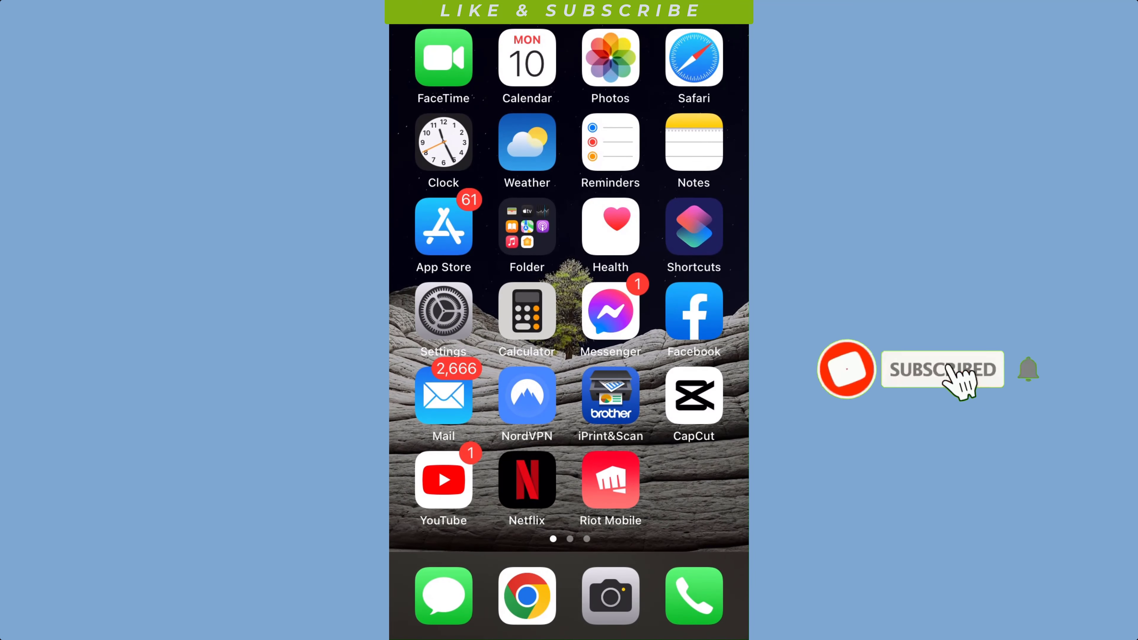
click(443, 395)
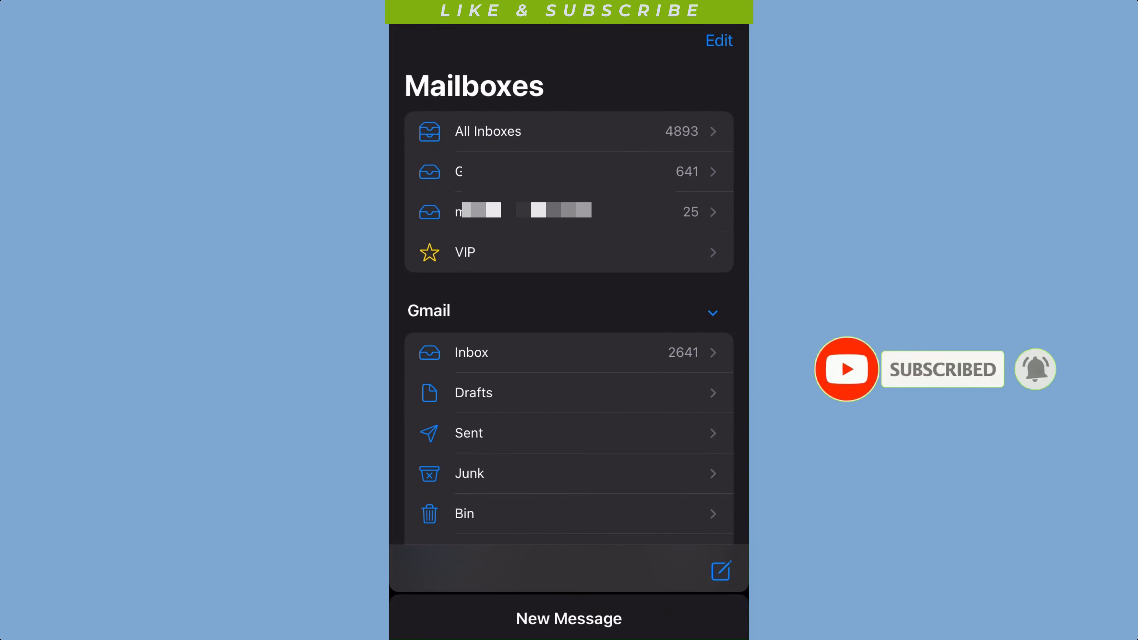